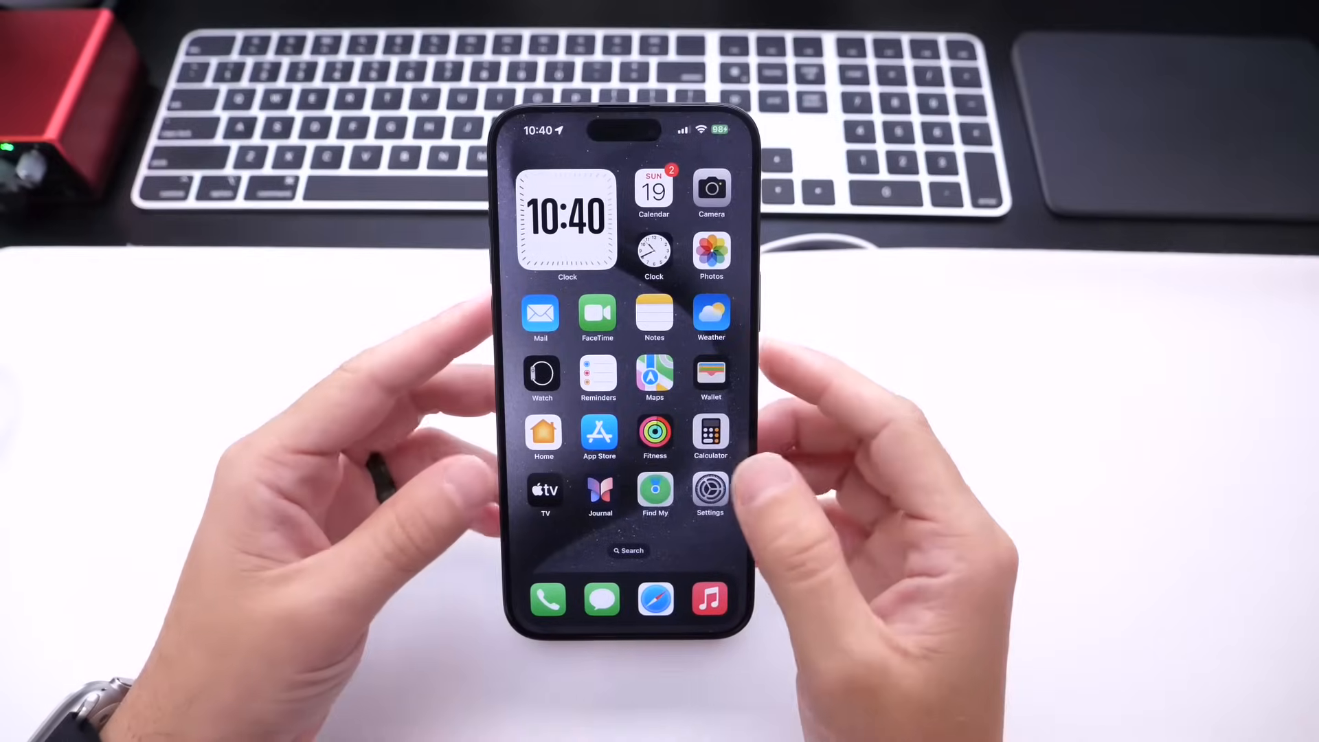
Open Settings and go to the StandBy page, showing Show Preview on Tap Only
left_click(709, 490)
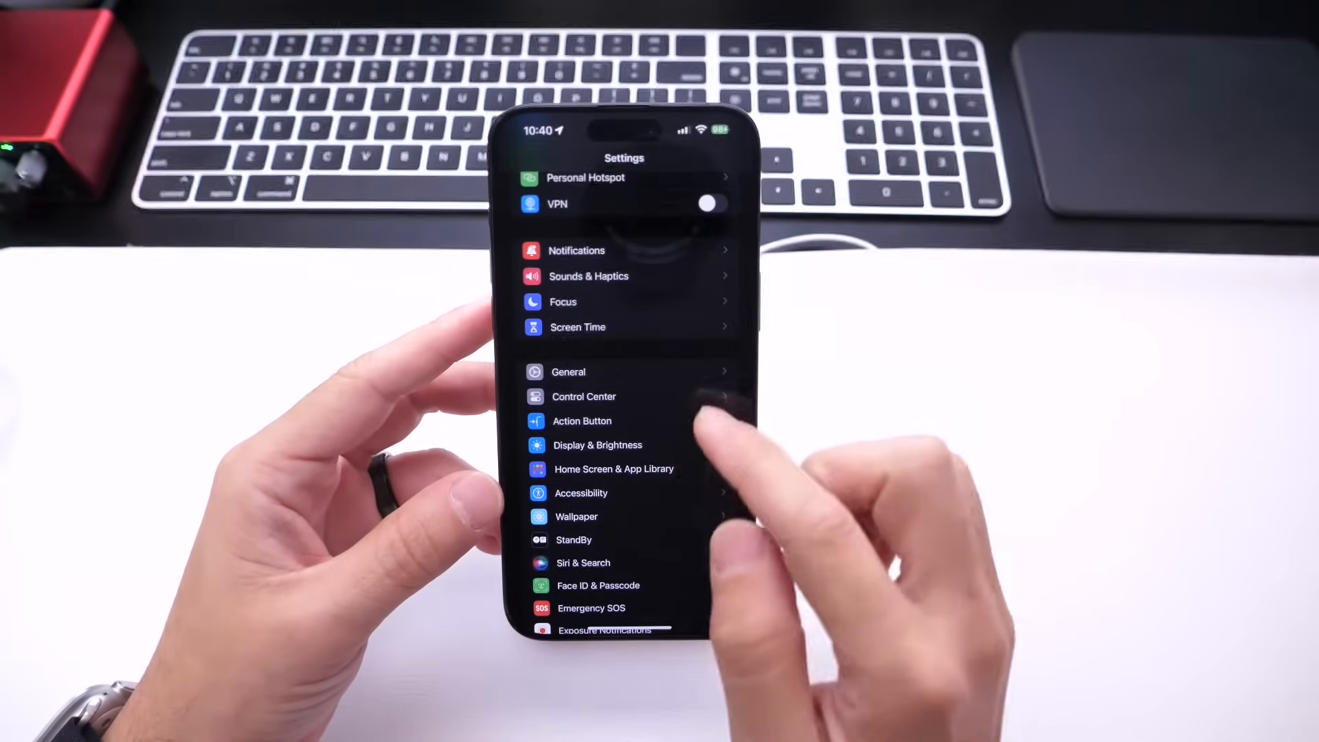
left_click(573, 539)
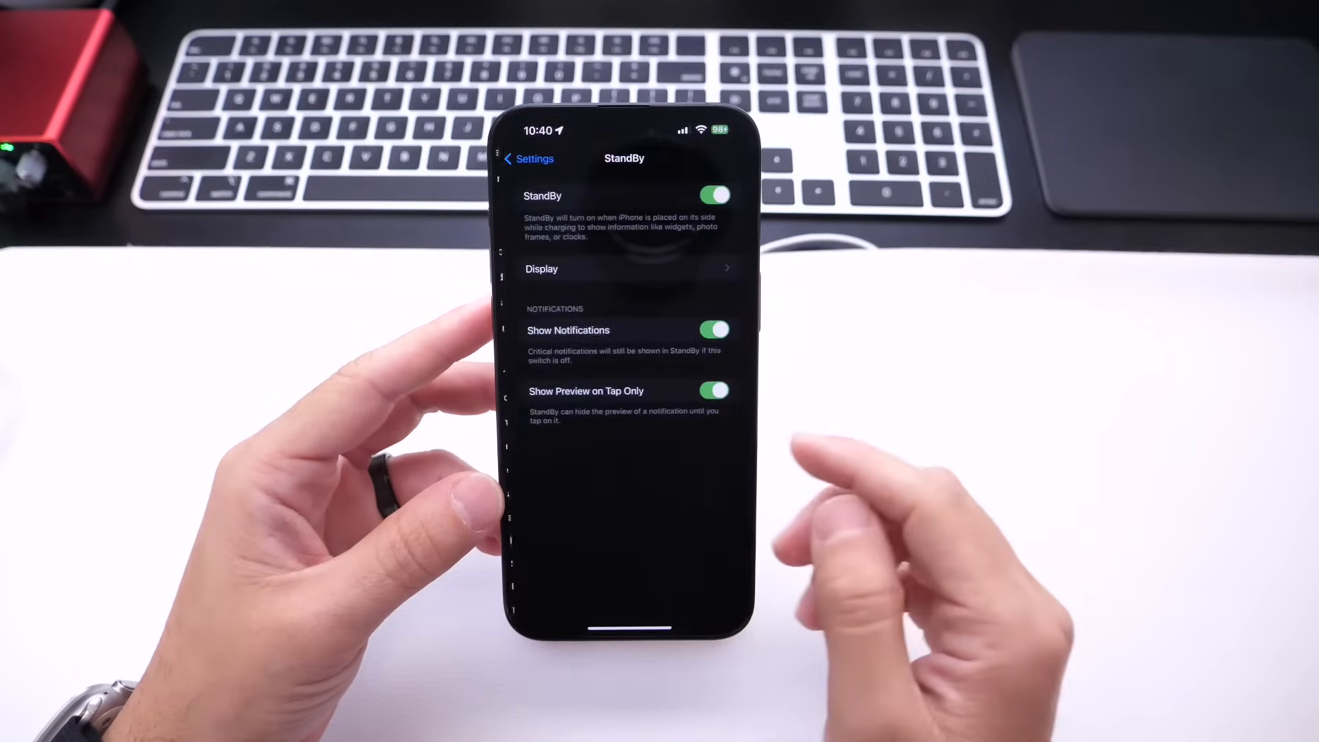